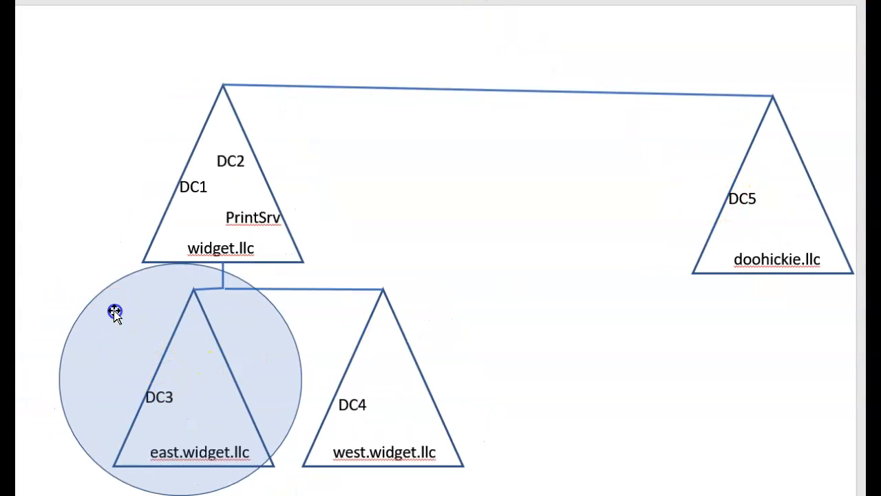
Step: Move the translucent circle from east.widget.llc to surround the doohickie.llc triangle
click(115, 311)
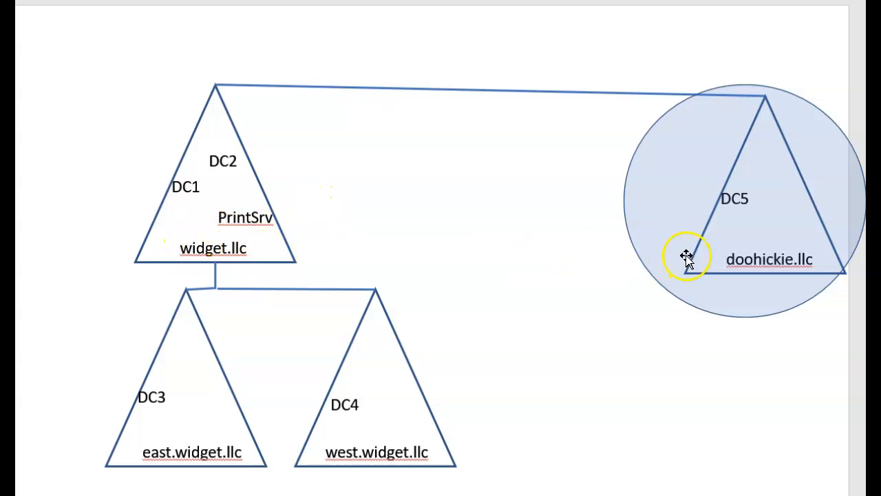
mouse_move(799, 266)
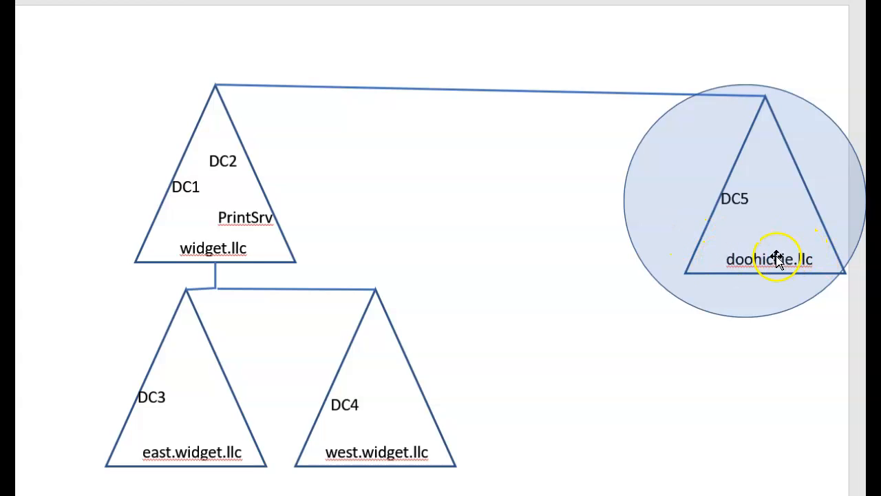
mouse_move(801, 238)
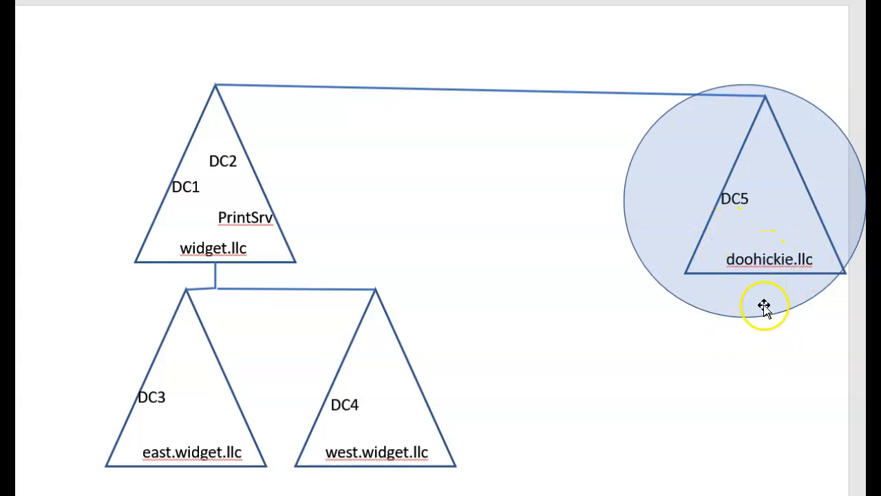
mouse_move(743, 217)
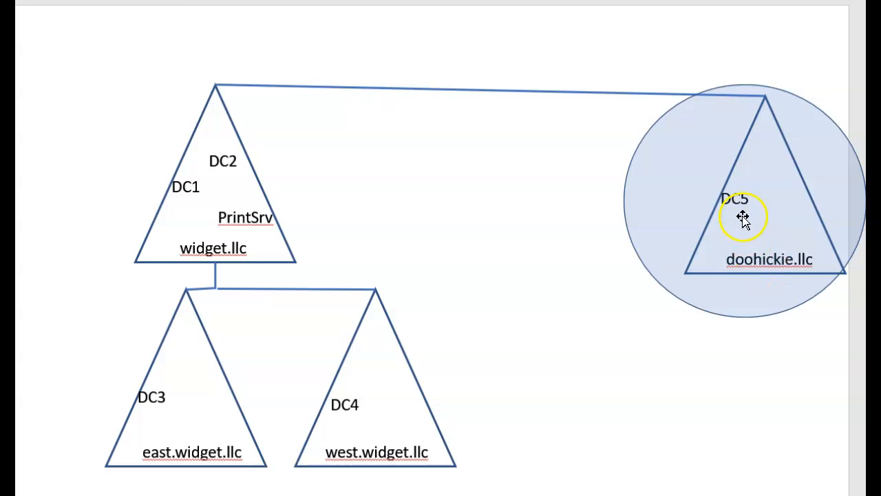
click(747, 217)
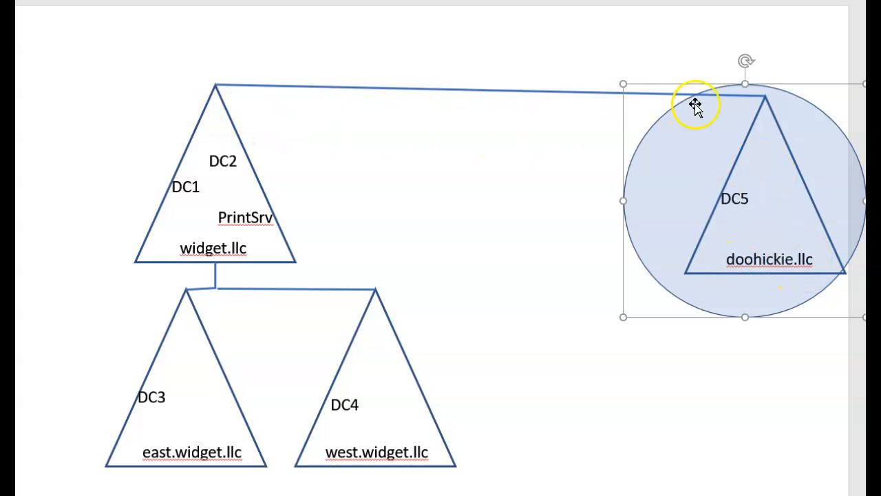
mouse_move(679, 169)
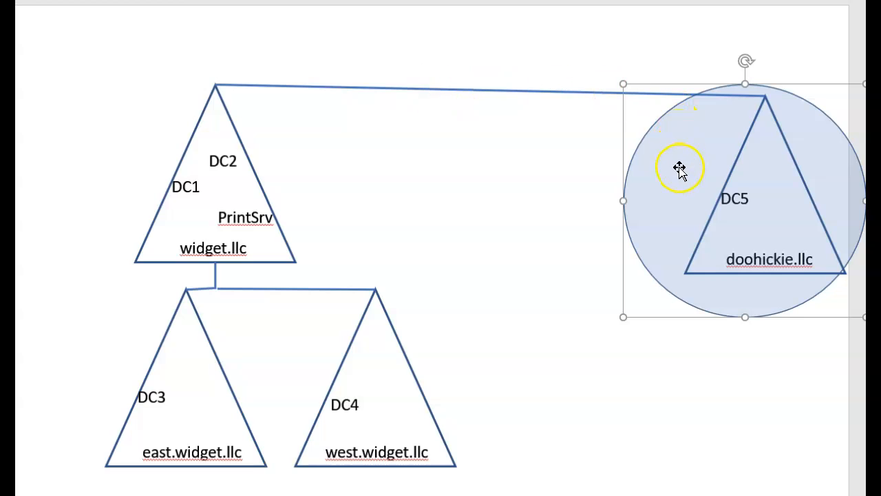
mouse_move(611, 205)
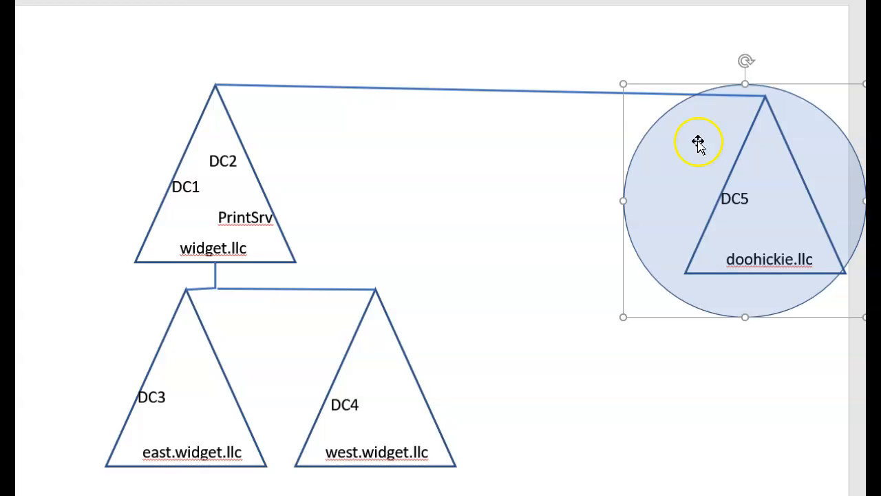
mouse_move(690, 194)
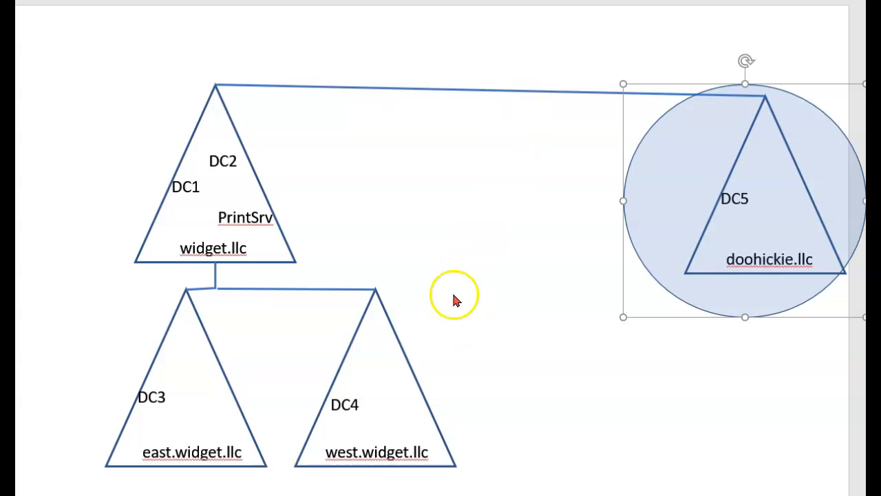
mouse_move(424, 192)
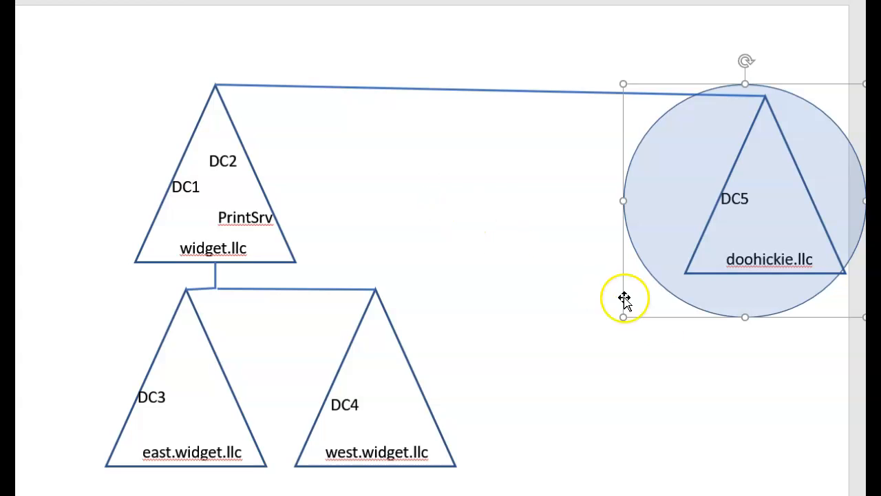
mouse_move(785, 269)
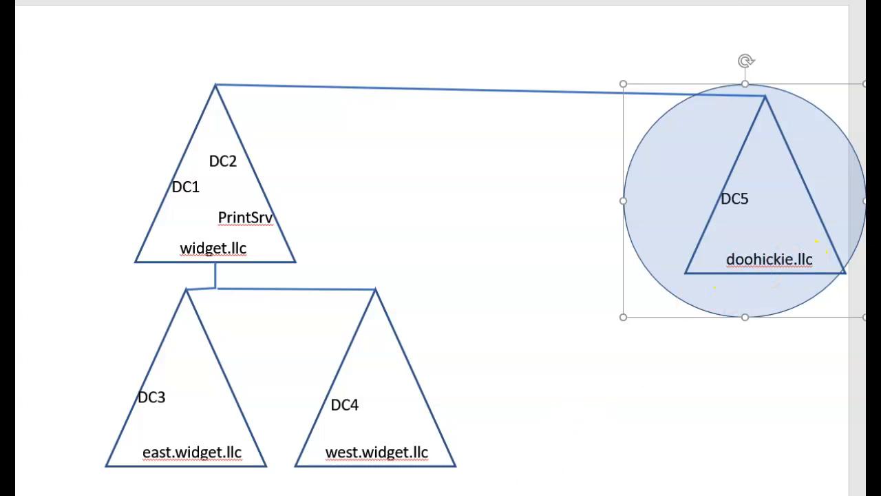
Step: Enter 'west' as the child domain name in the AD DS Configuration Wizard
text(west)
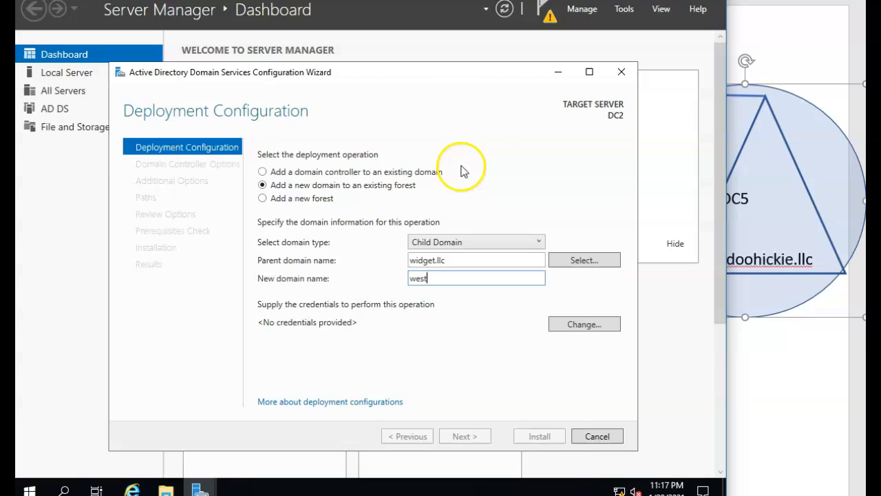
mouse_move(265, 198)
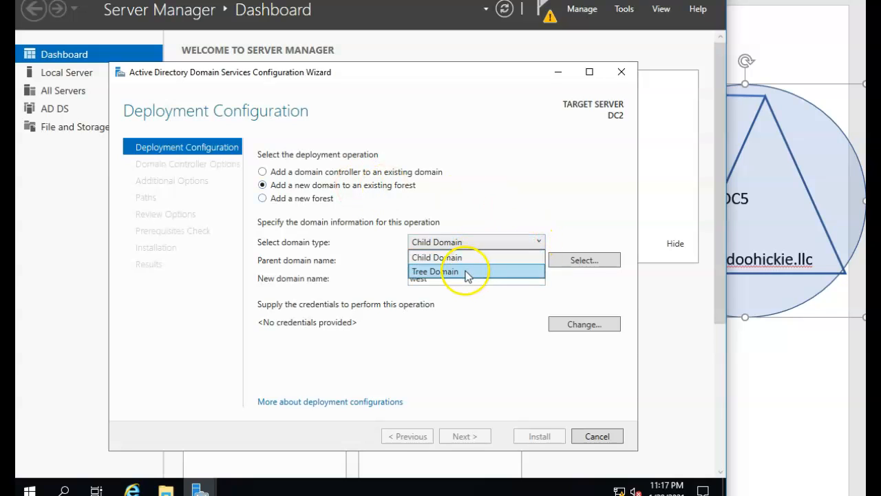
Step: Set the domain type to Tree Domain in widget.llc and begin typing 'doo'
click(434, 271)
text(widget.llc)
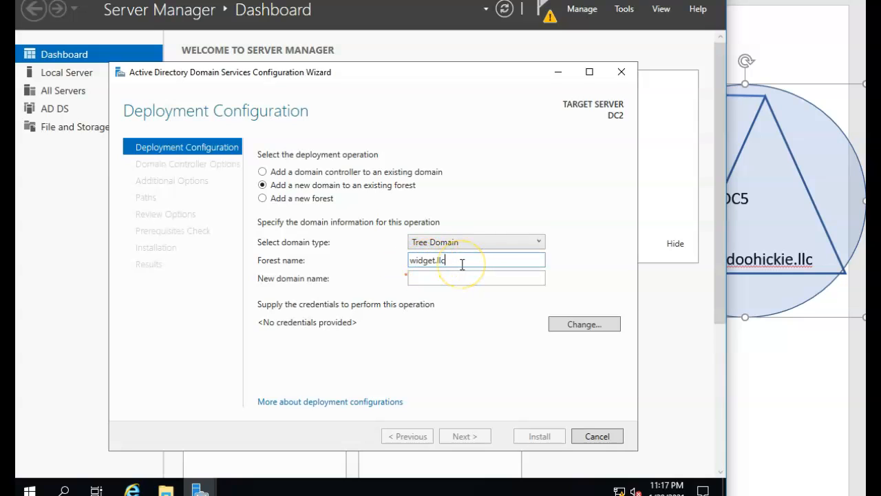
mouse_move(499, 224)
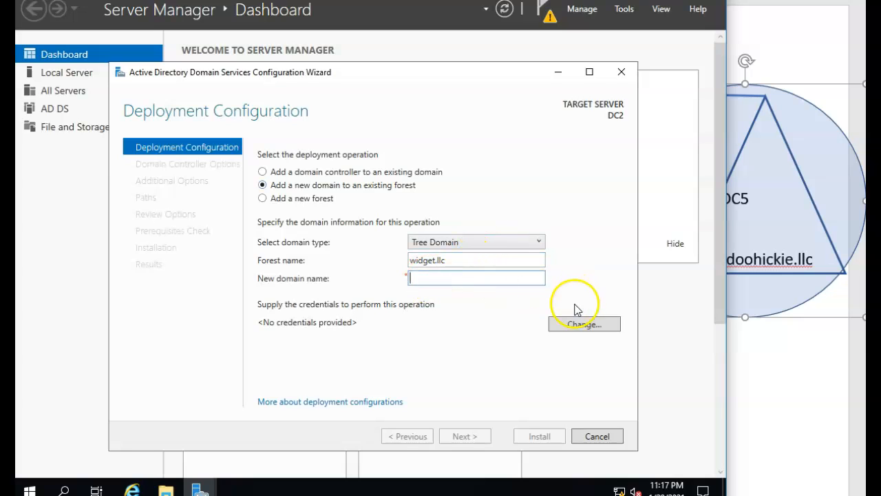
text(doo)
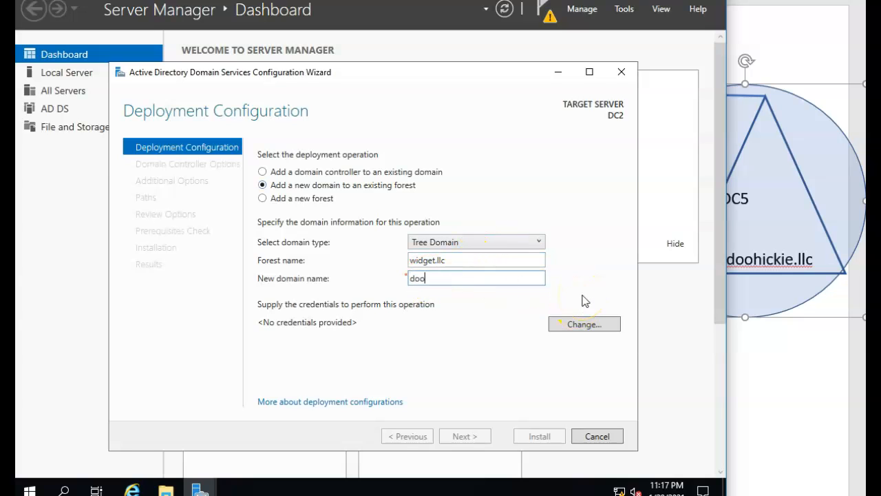